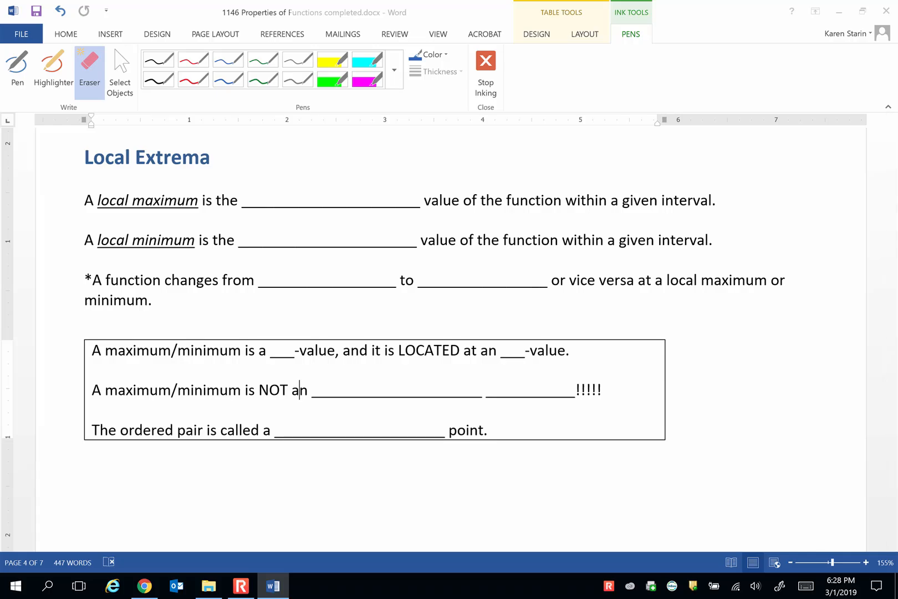
Step: Switch to the blue pen and handwrite largest and smallest in the maximum and minimum blanks
click(229, 59)
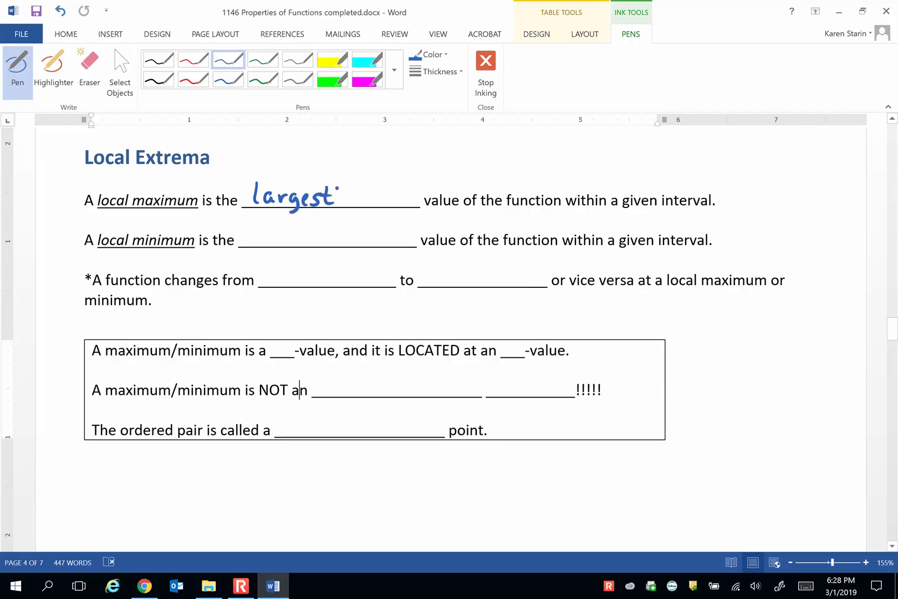
text(n)
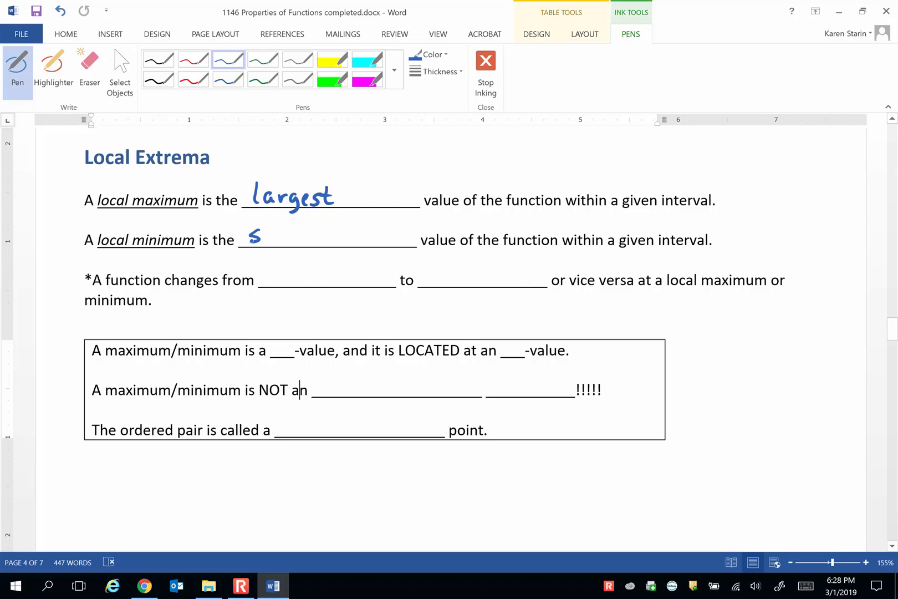
drag(247, 235, 338, 235)
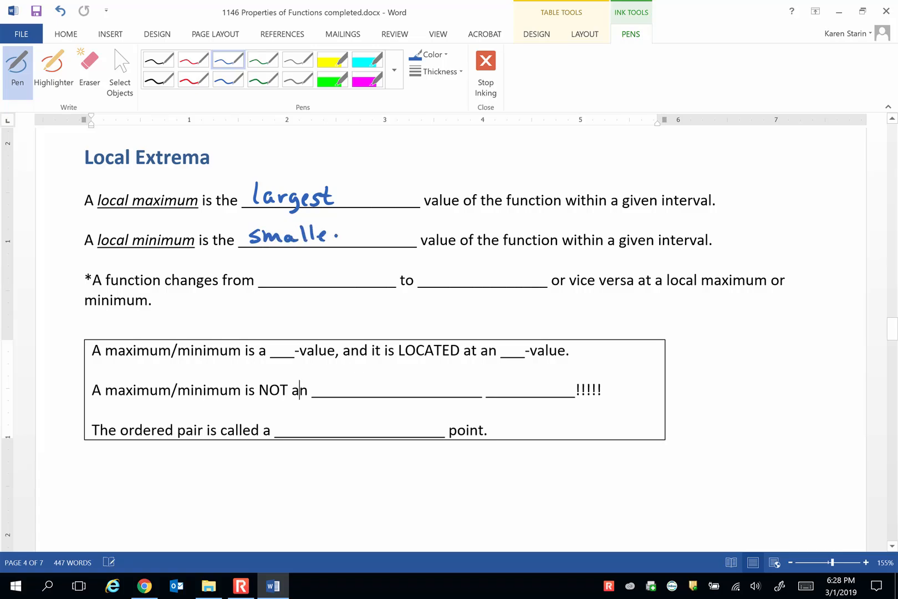
drag(338, 235, 367, 237)
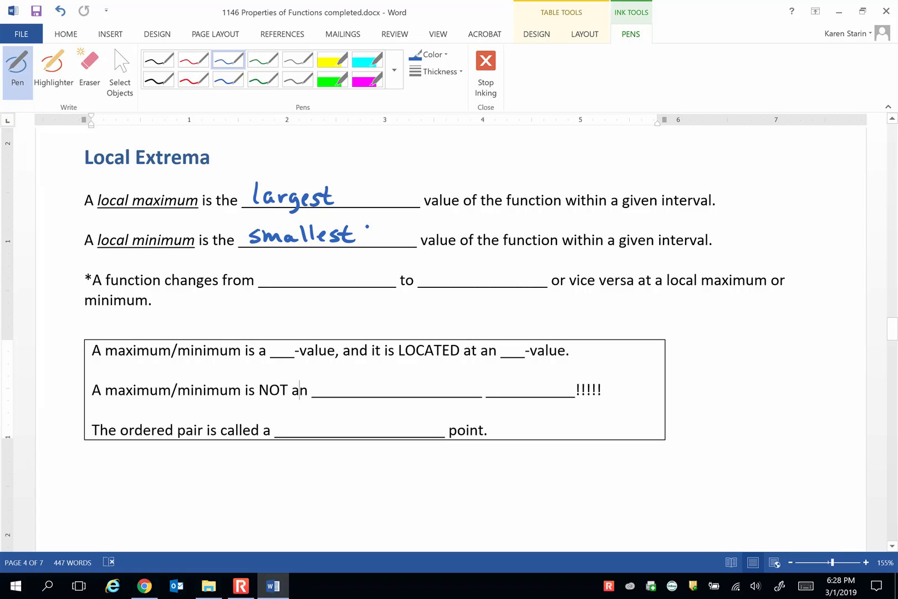
Step: Handwrite increasing and decreasing in the blanks of the third definition
click(265, 280)
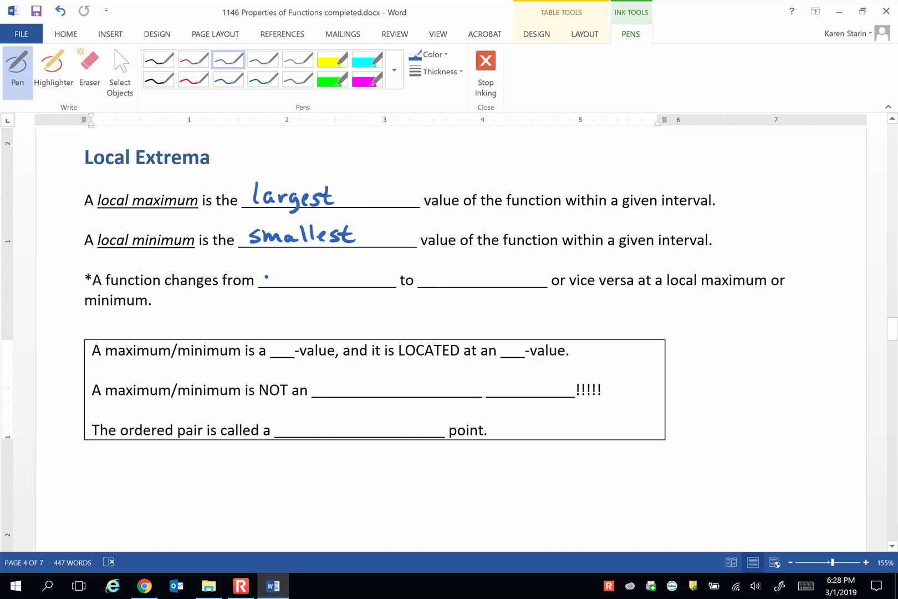
drag(264, 279, 309, 281)
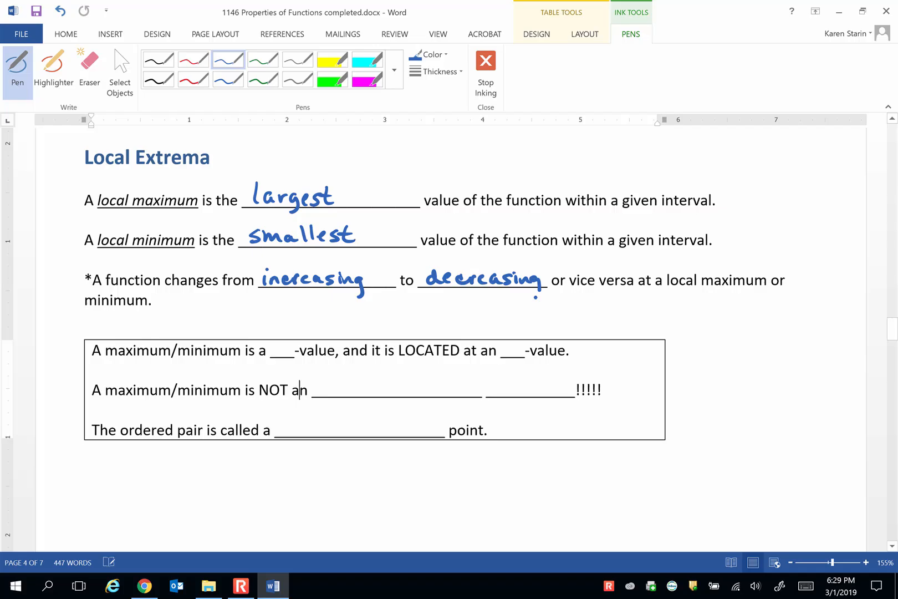
text(n)
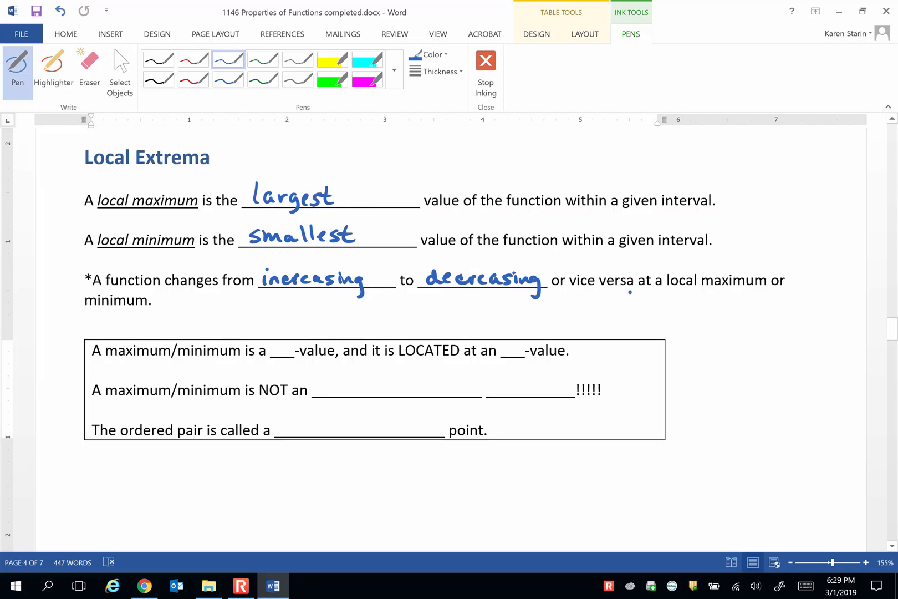
click(299, 389)
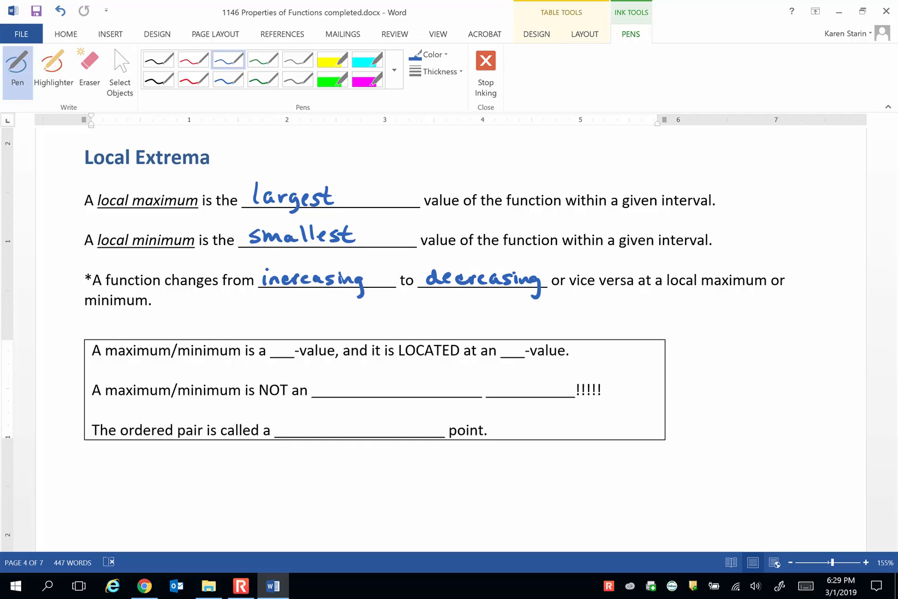
Step: Ink "peak", high point and a hump sketch with an arrow above the maximum definition
drag(418, 177, 453, 172)
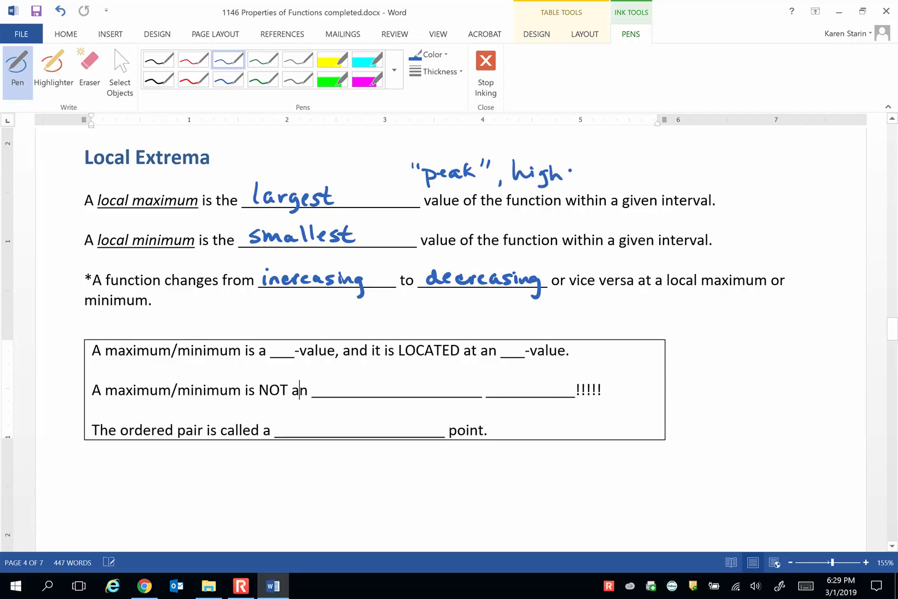
drag(567, 172, 615, 175)
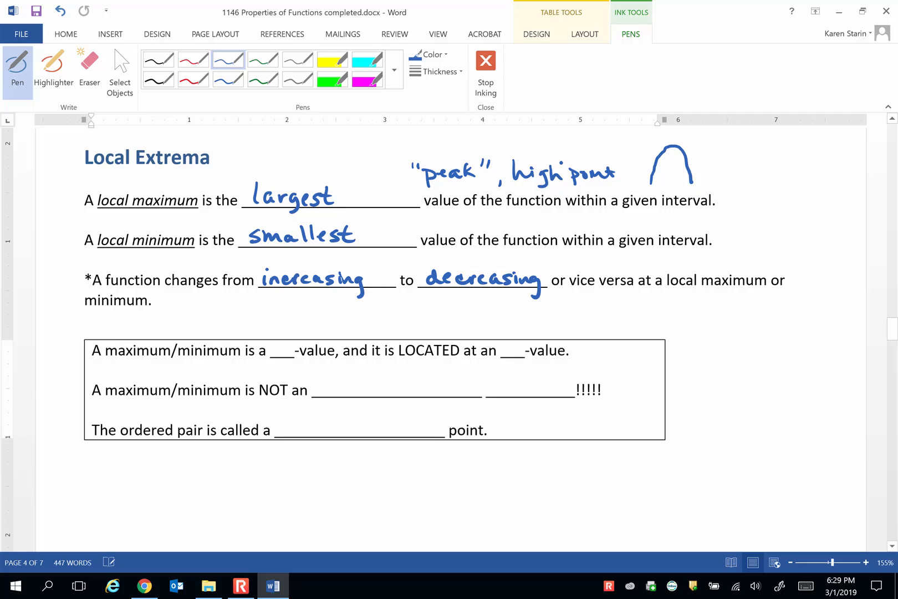
drag(565, 164, 662, 135)
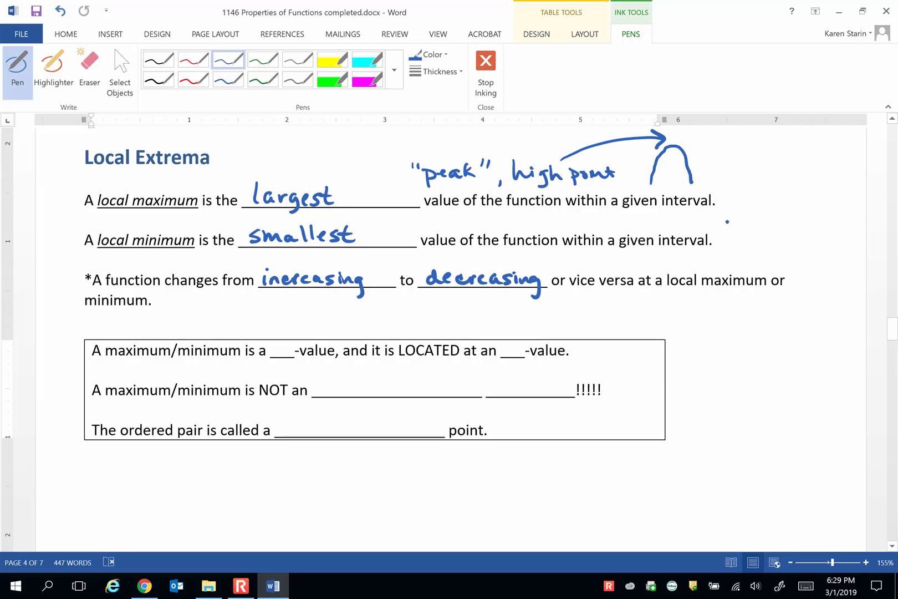
Step: Sketch a valley with an arrow beside the minimum definition
drag(742, 222, 732, 246)
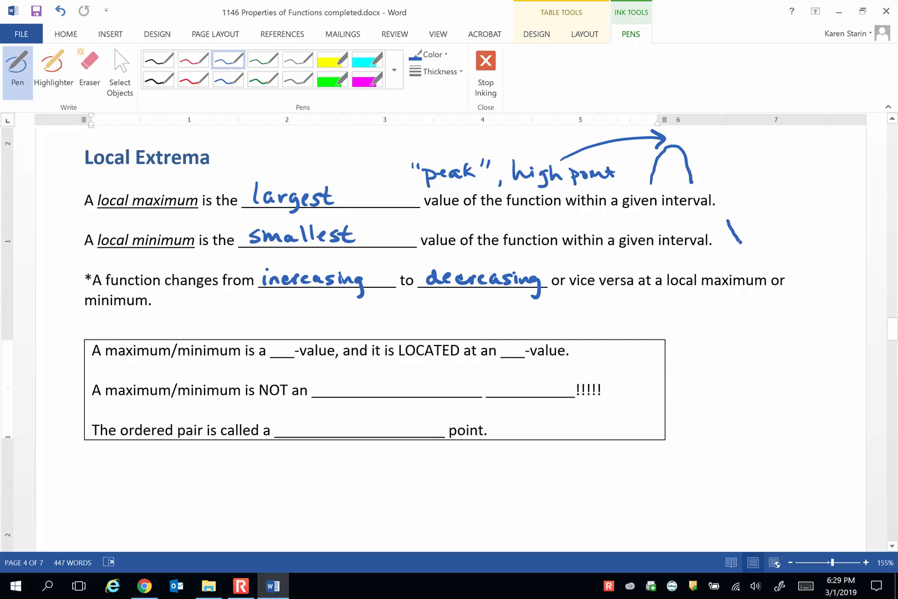
drag(732, 224, 770, 247)
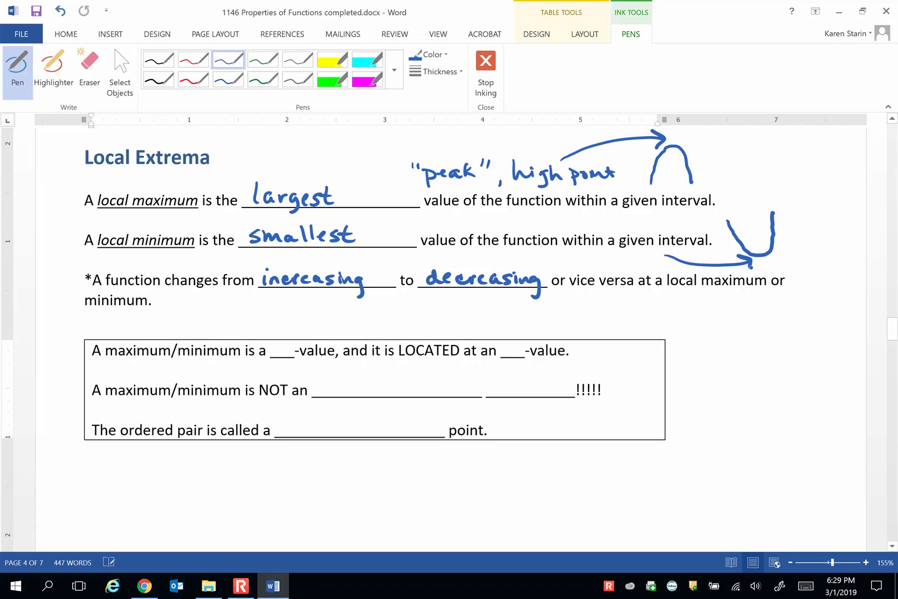
click(298, 390)
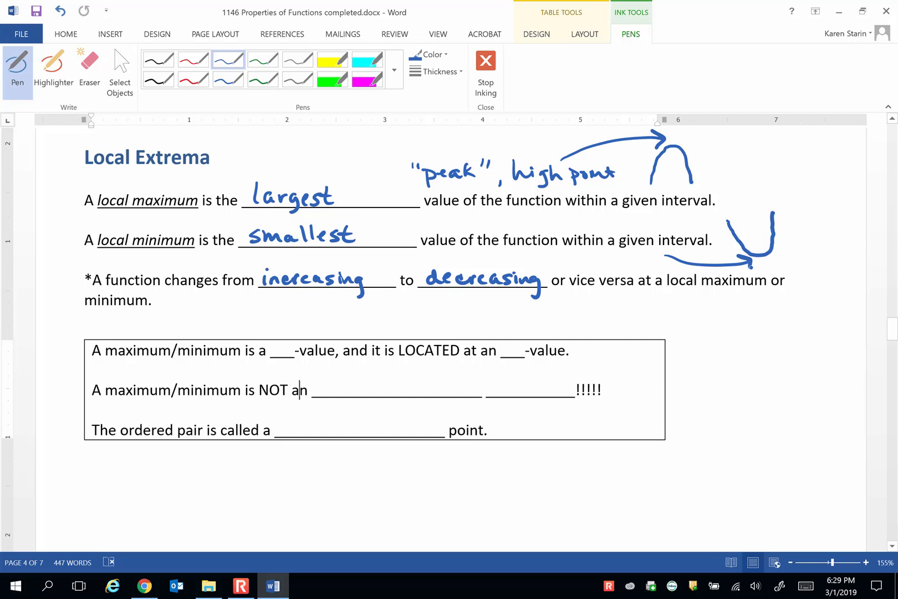
Step: Handwrite y, x, ordered pair and turning into the boxed statement blanks
click(277, 351)
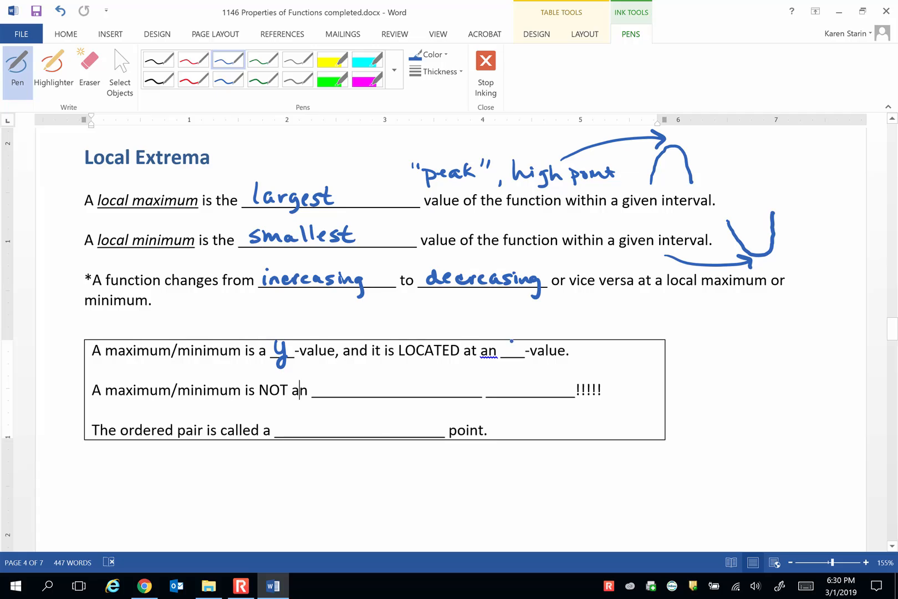
drag(504, 355, 519, 347)
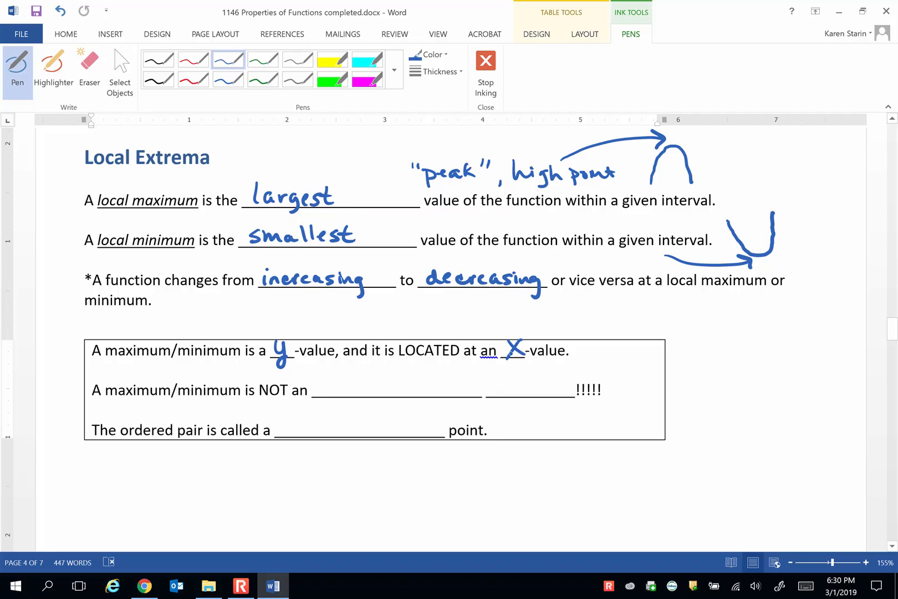
click(300, 390)
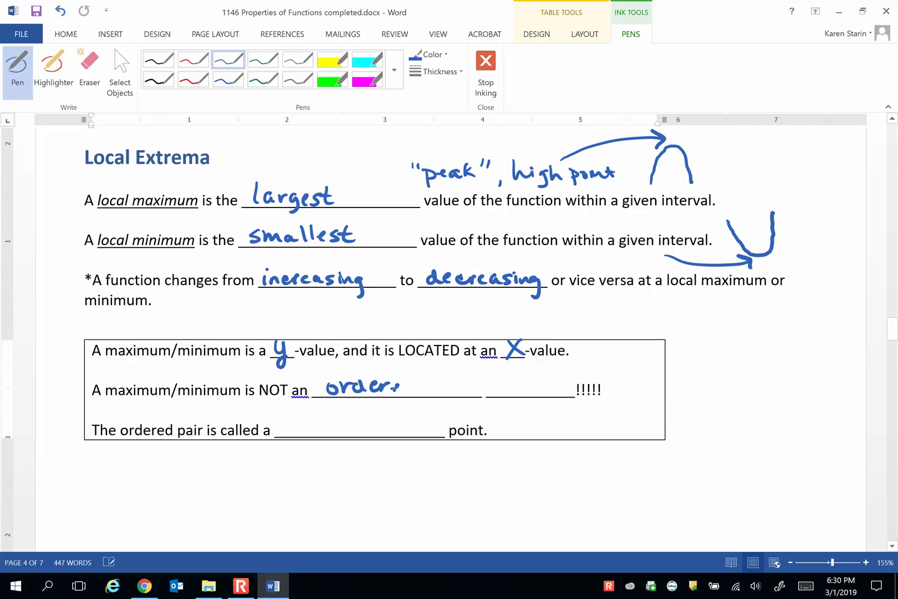
drag(395, 387, 458, 387)
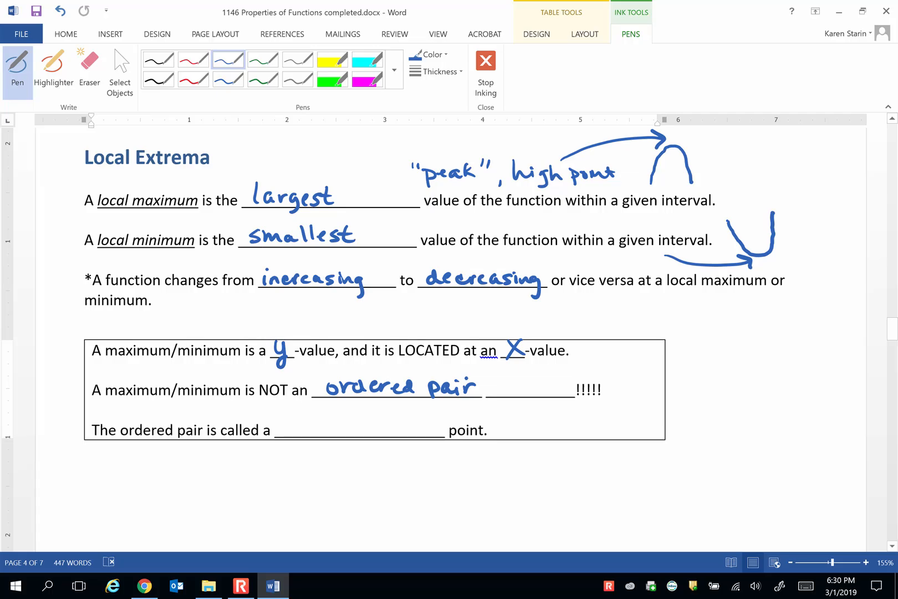
drag(291, 427, 324, 427)
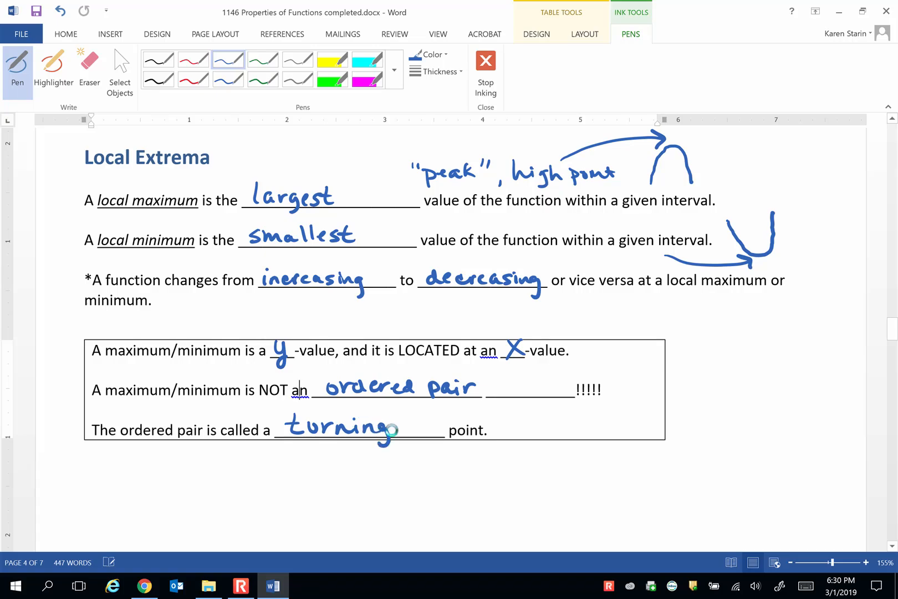
Step: Scroll to the example graph, dot the low turning point and label it (-1,1)
scroll(down, 3)
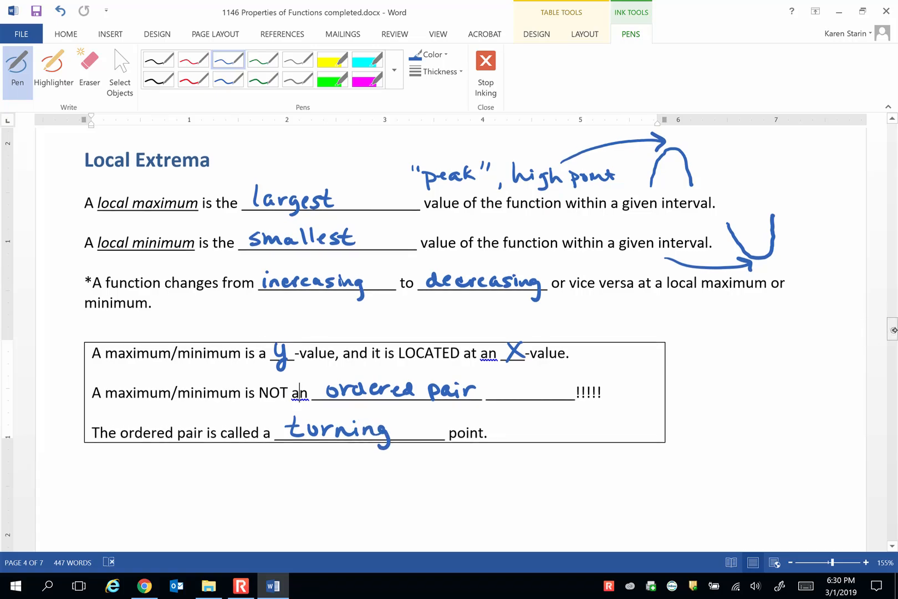
scroll(down, 3)
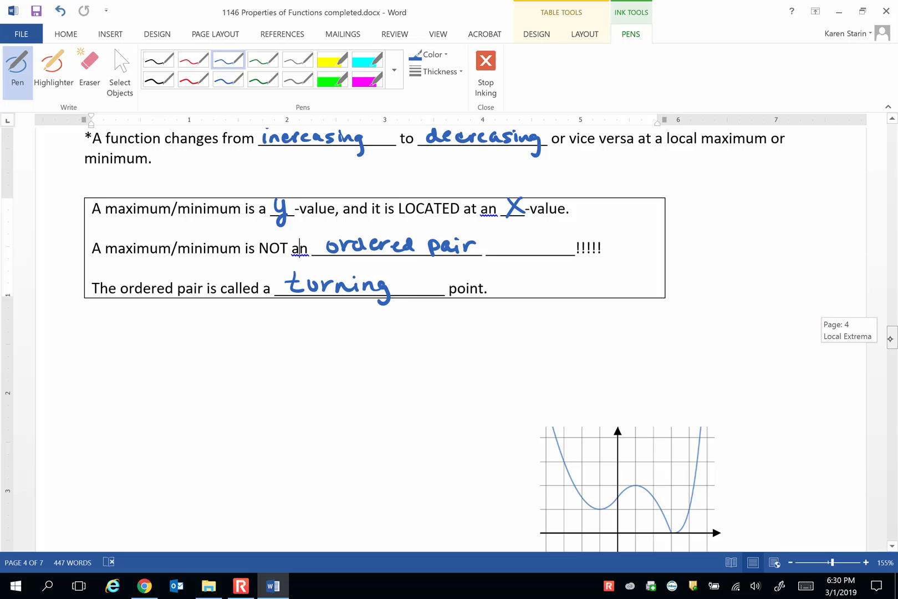
scroll(down, 3)
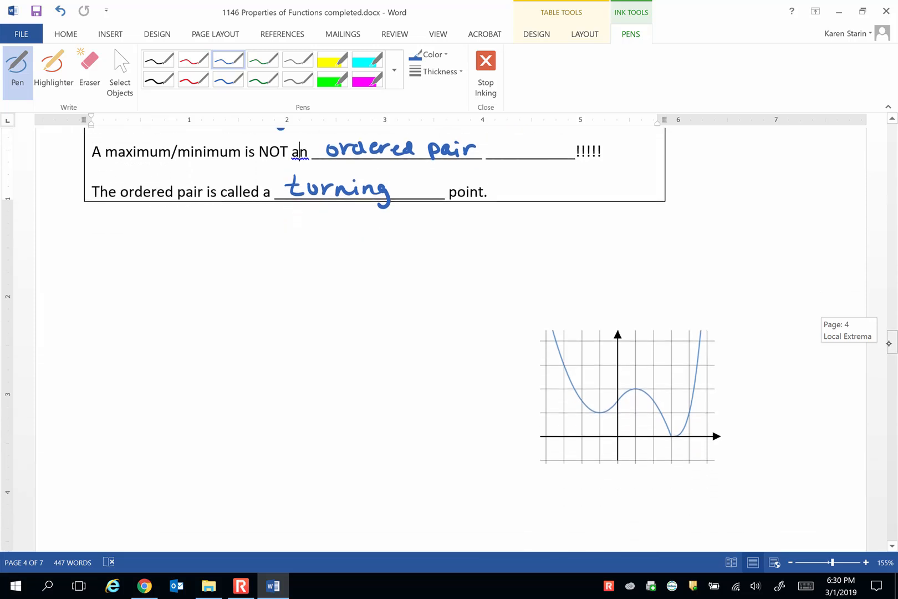
scroll(down, 3)
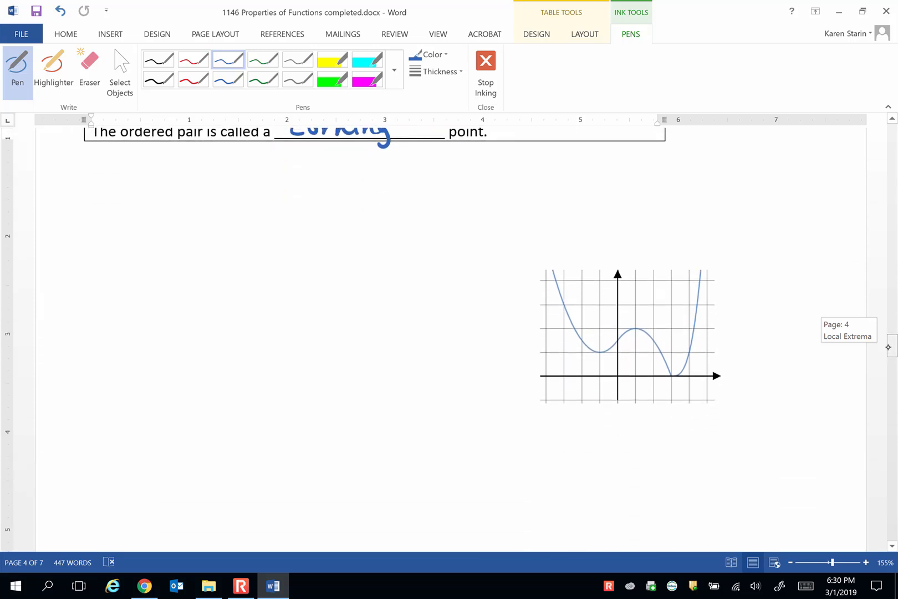
scroll(down, 3)
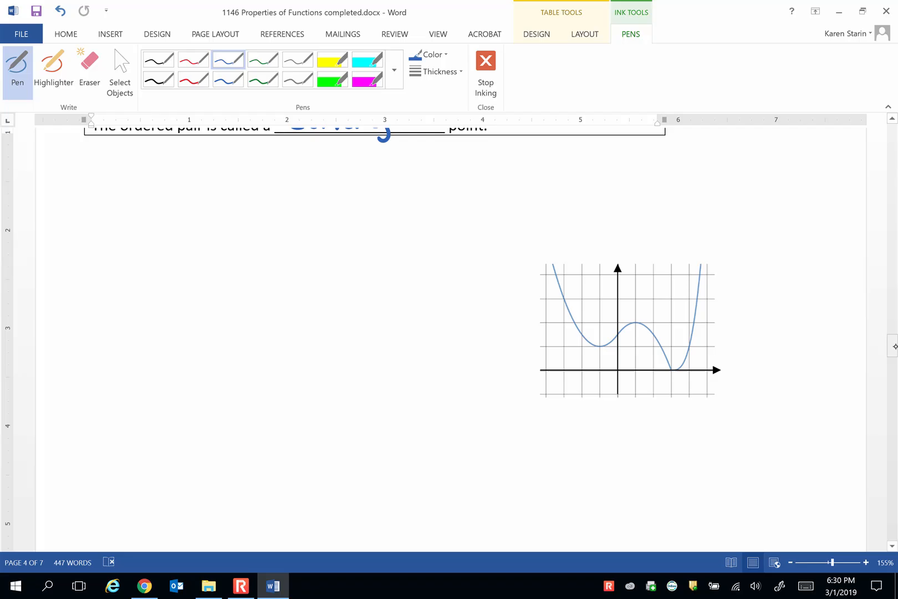
scroll(down, 3)
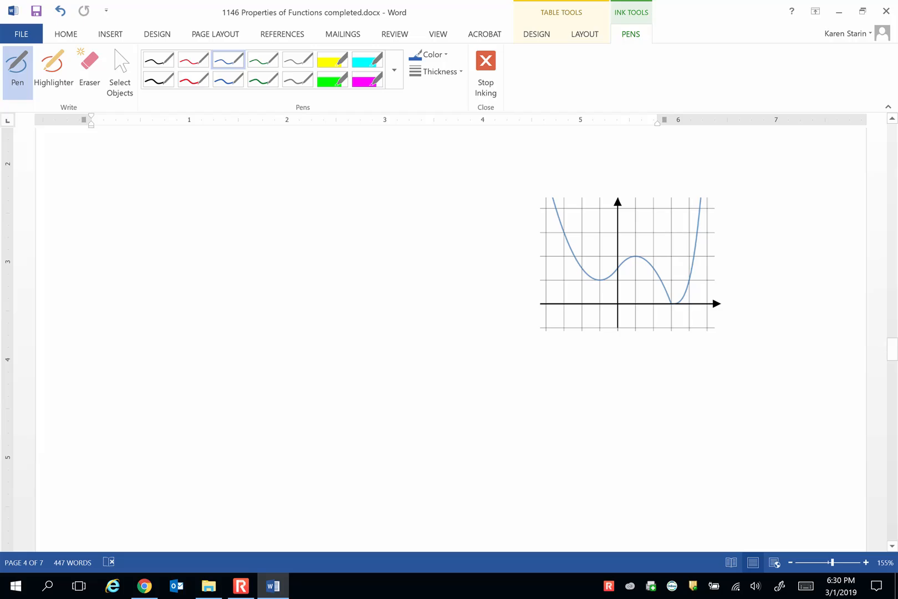
click(601, 281)
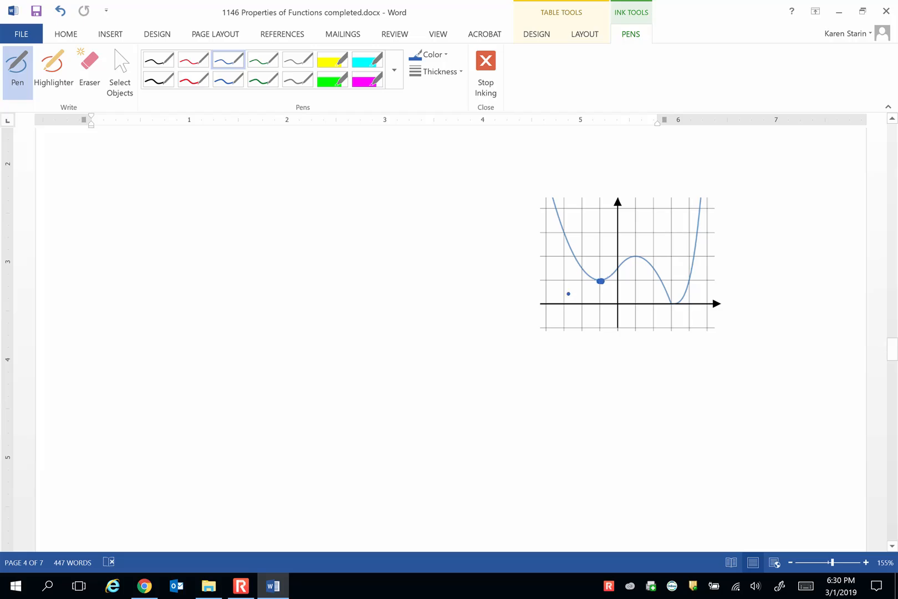
drag(567, 294, 589, 299)
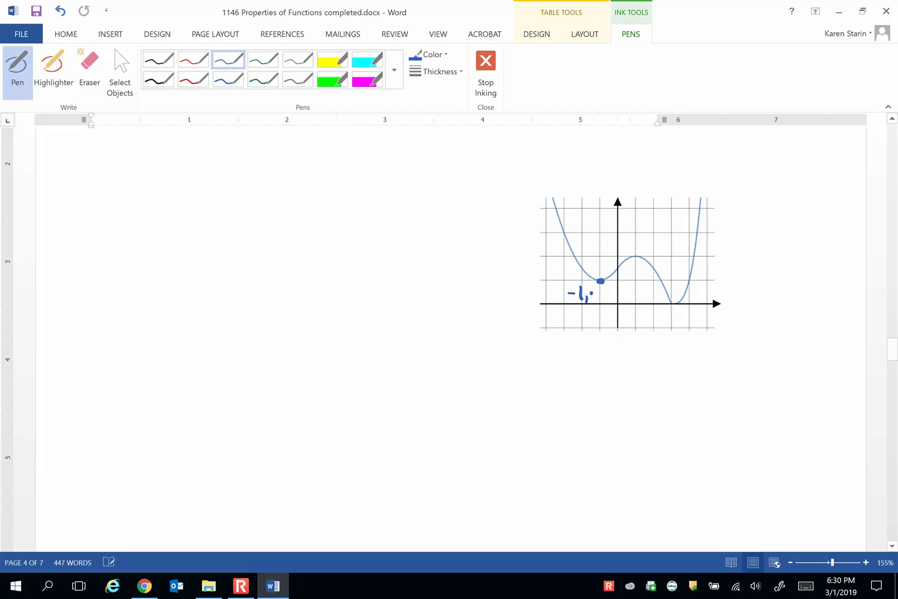
drag(567, 294, 596, 294)
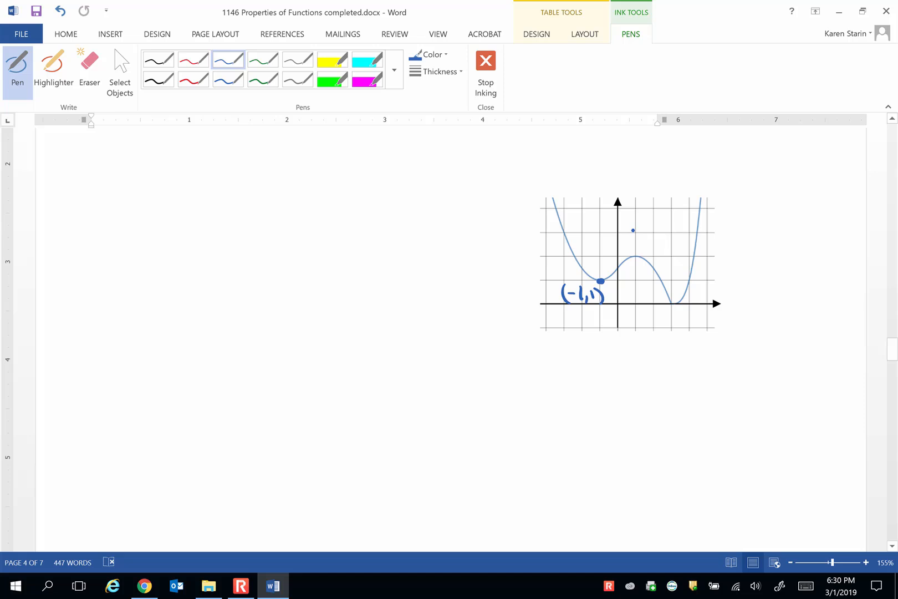
Step: Label the peak (1,2), then dot and label the low point (3,0)
drag(628, 237, 659, 241)
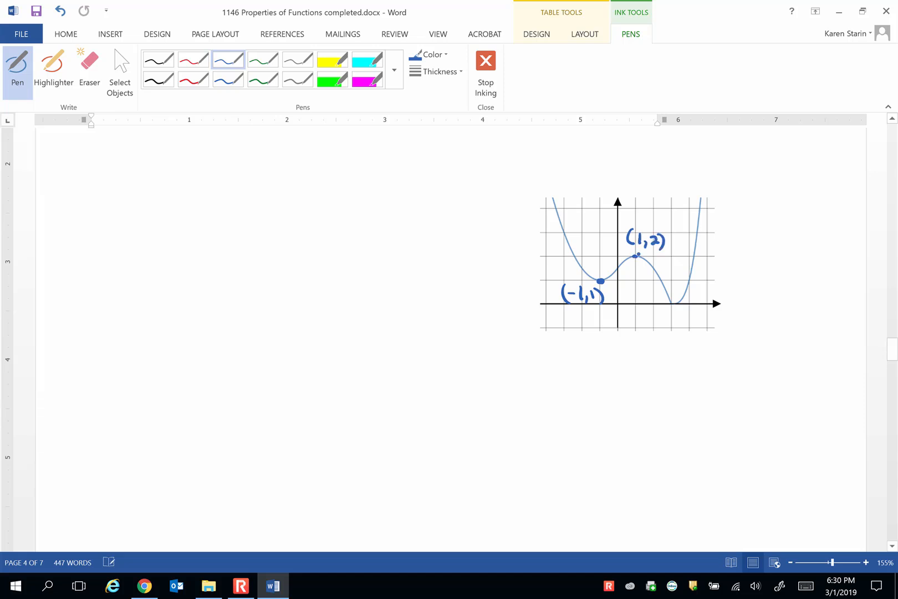
click(675, 305)
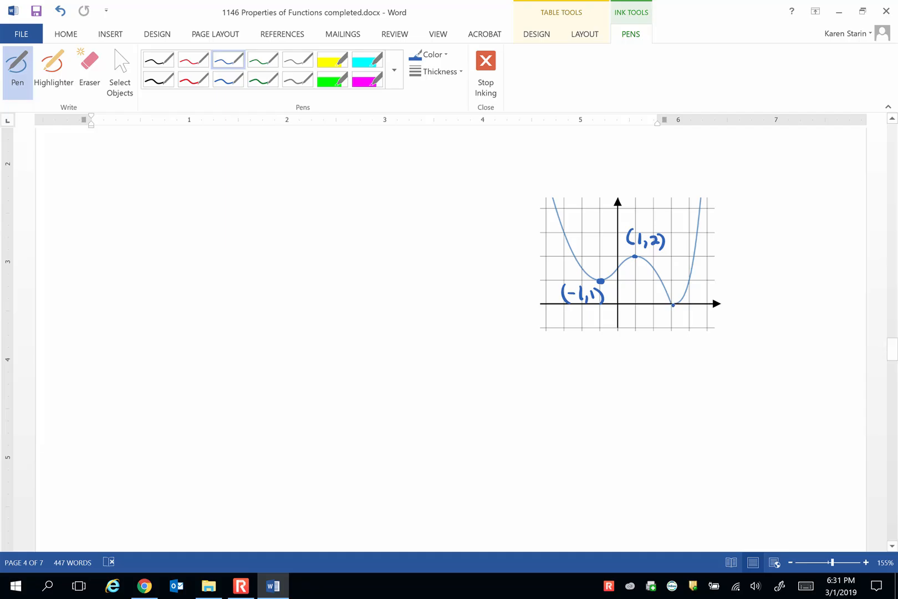
click(679, 295)
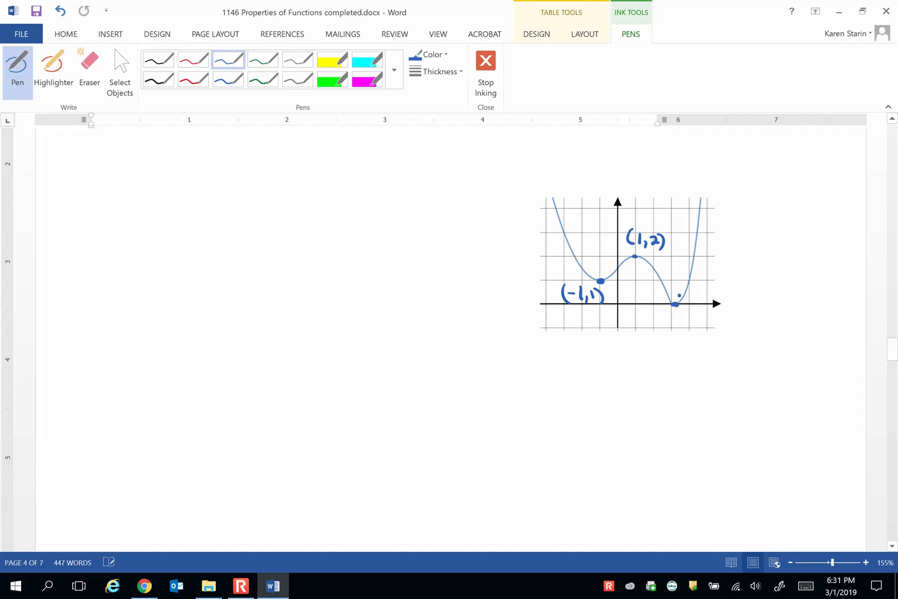
drag(669, 313, 677, 322)
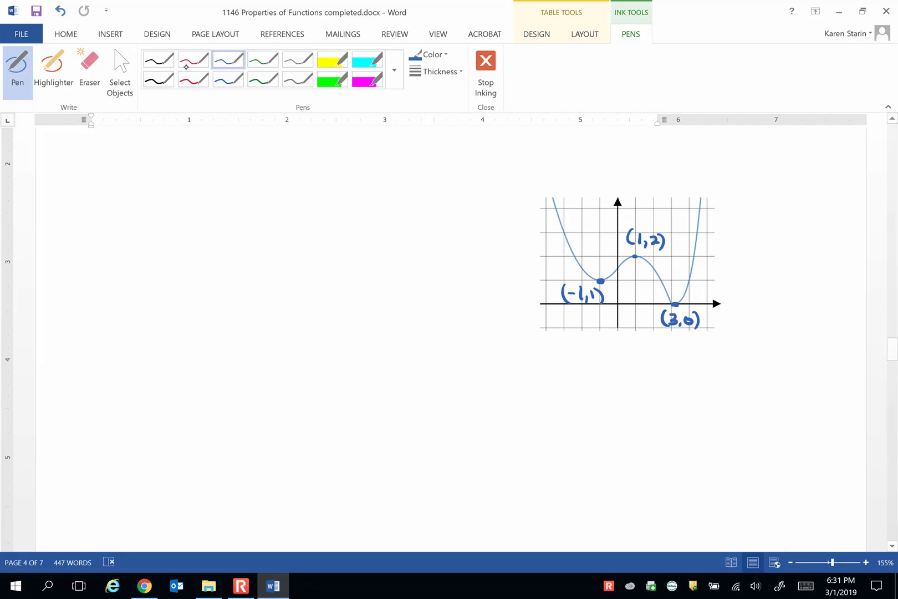
Step: Draw a red arrow descending into (-1,1) and start writing local minimum in green
click(193, 60)
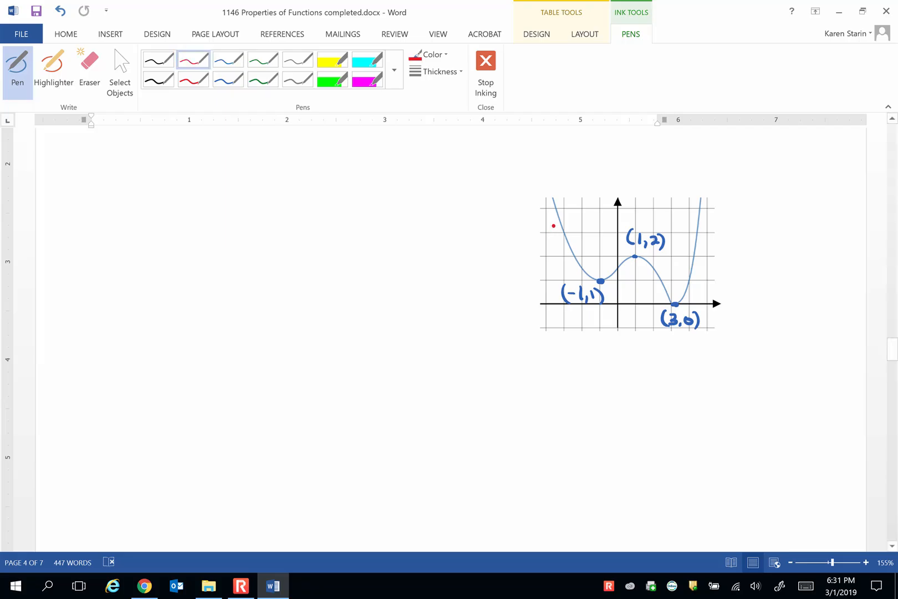
drag(554, 225, 580, 279)
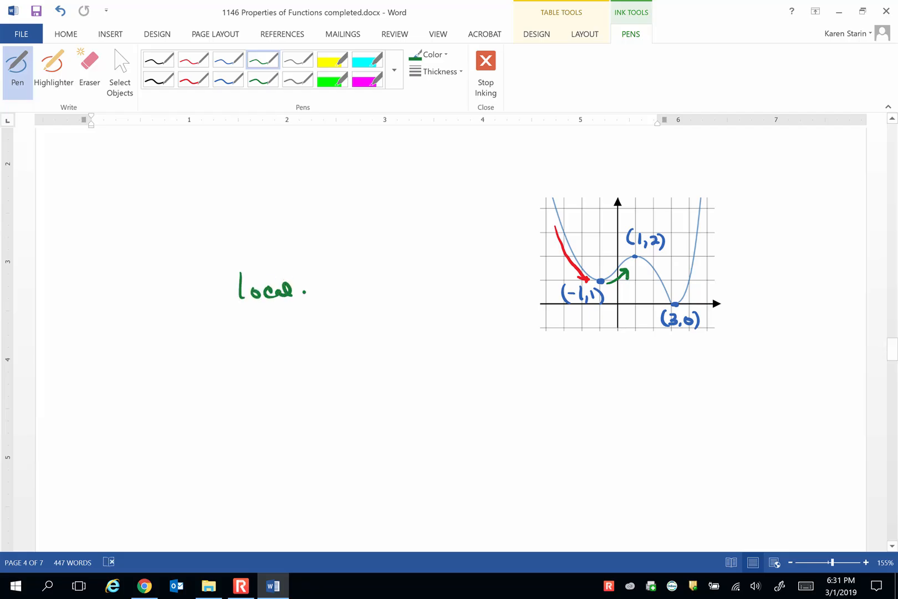
drag(315, 286, 347, 290)
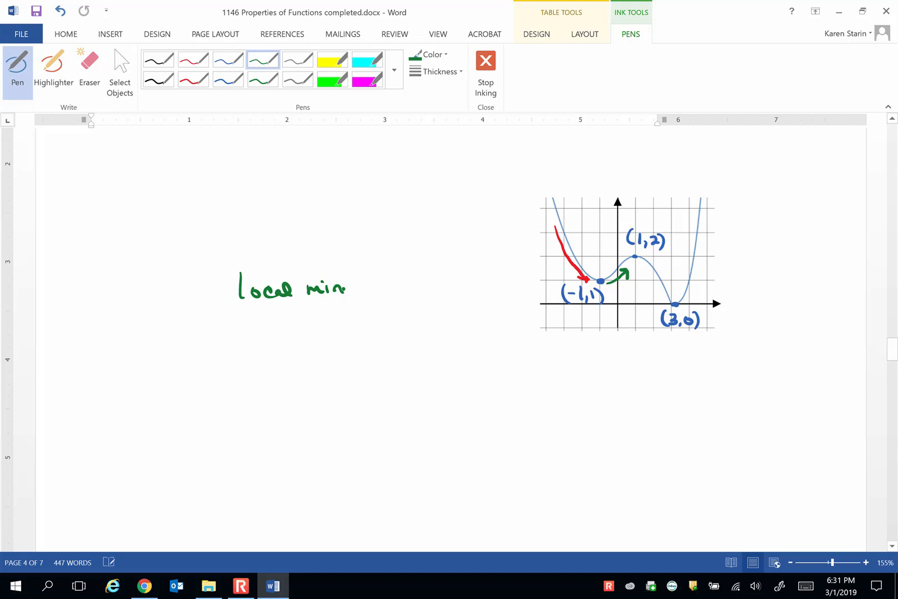
drag(348, 288, 383, 286)
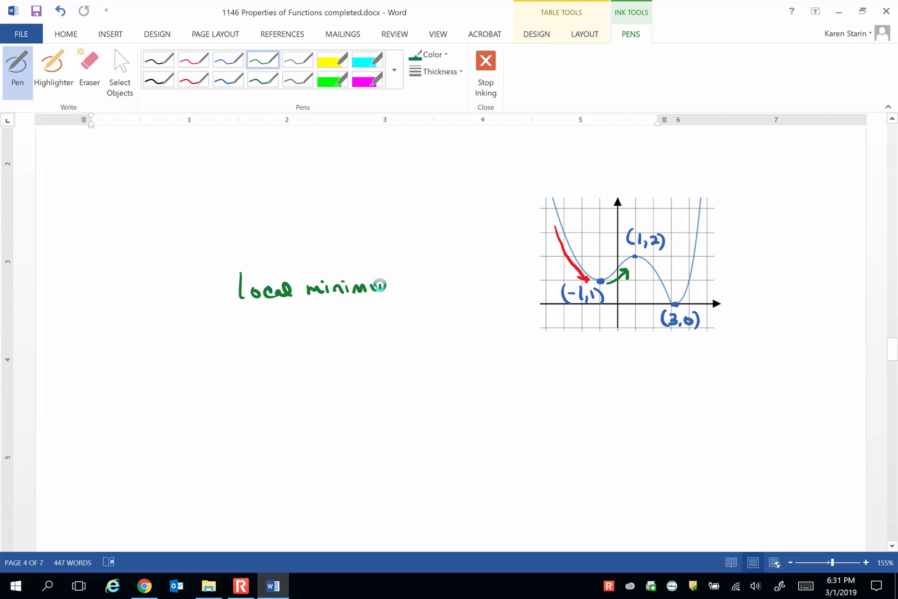
Step: Finish the green statement "local minimum of 1 at -1"
drag(370, 286, 436, 286)
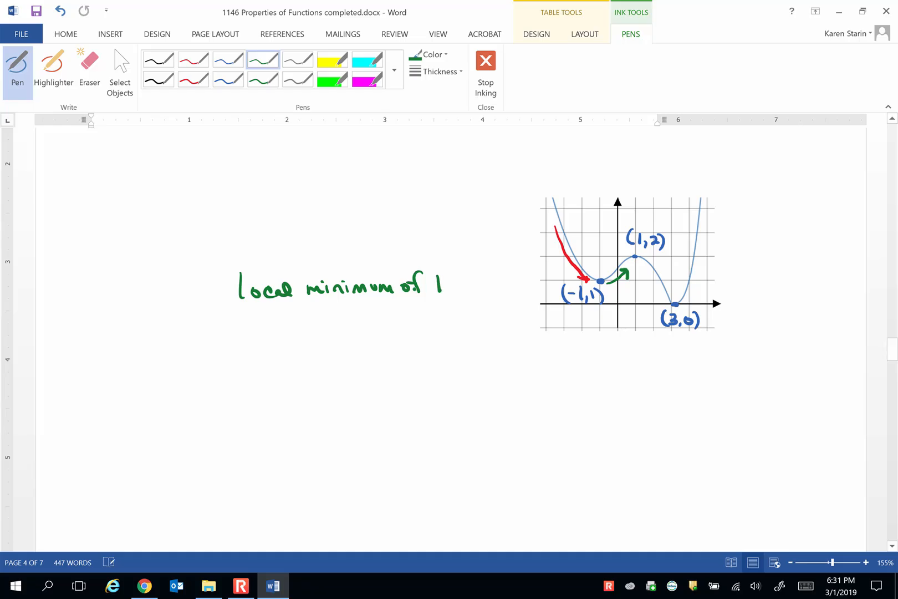
click(284, 311)
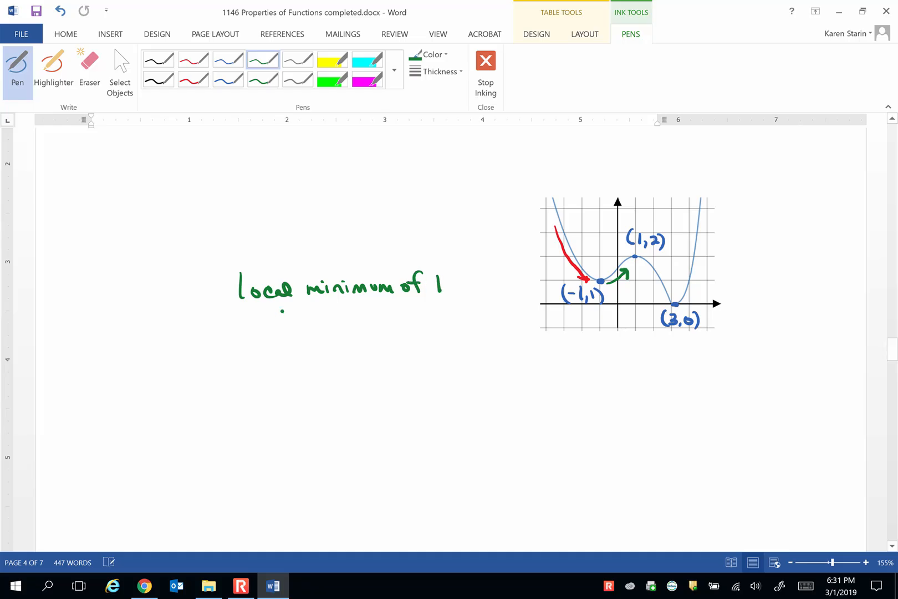
drag(458, 284, 481, 286)
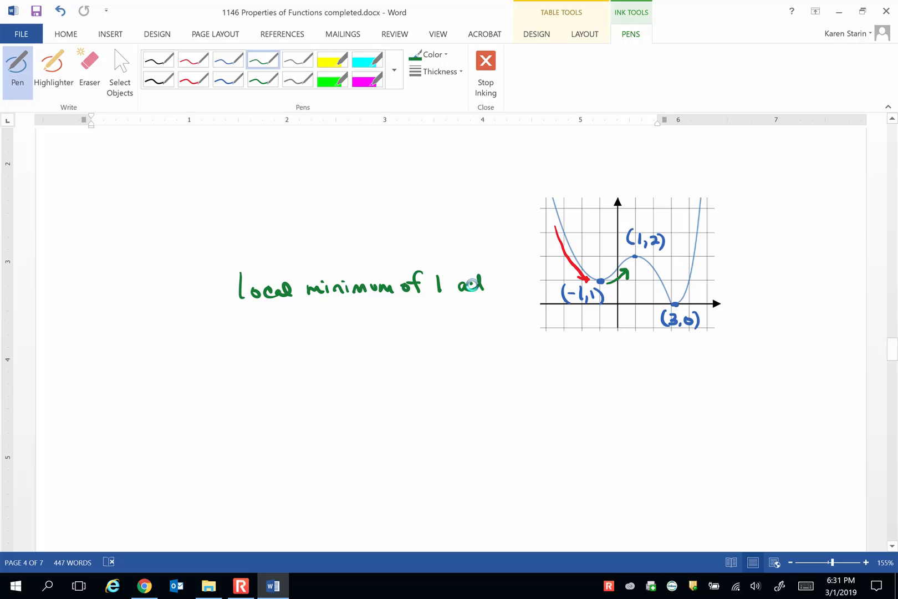
drag(475, 285, 519, 285)
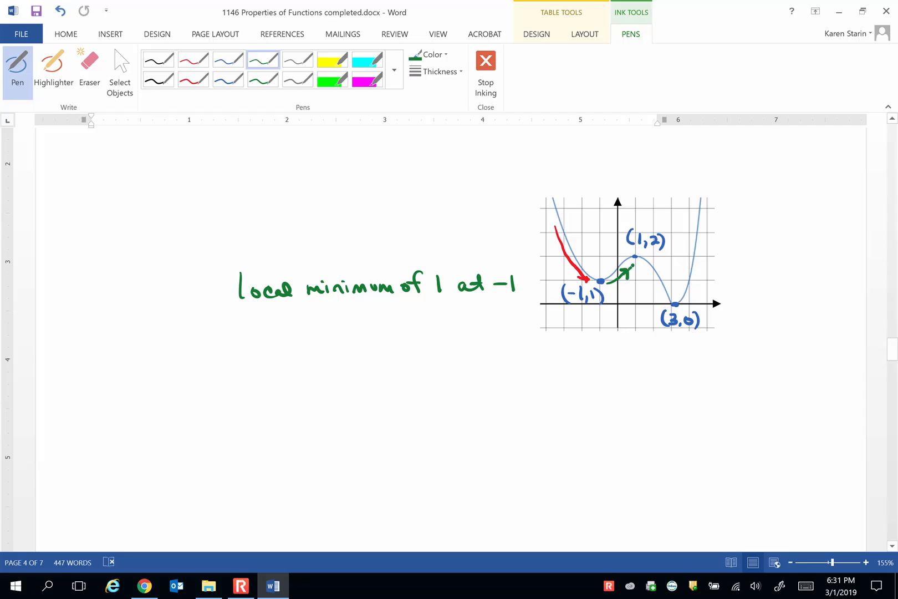
Step: Draw a red arrow falling from (1,2) toward (3,0)
click(193, 60)
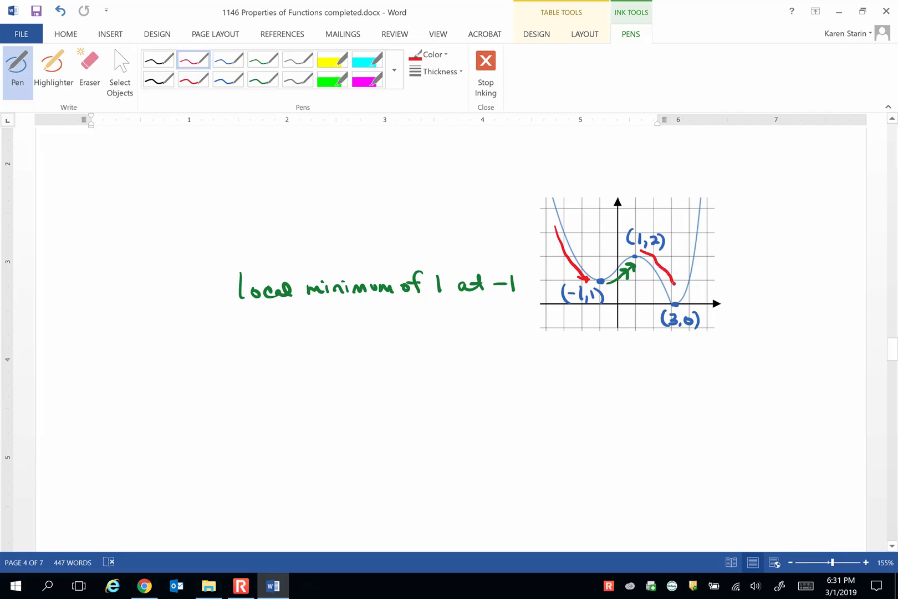
drag(642, 251, 676, 281)
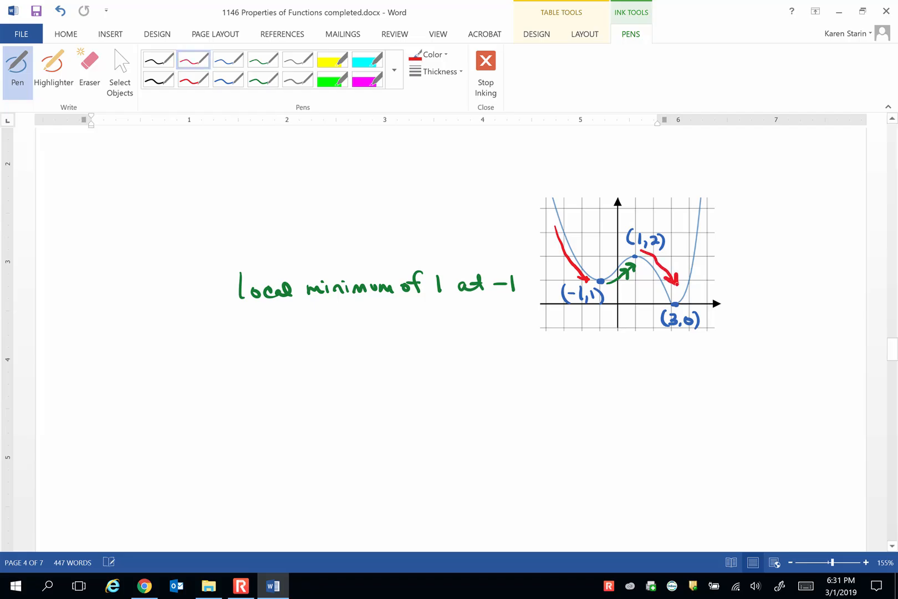
drag(239, 329, 264, 320)
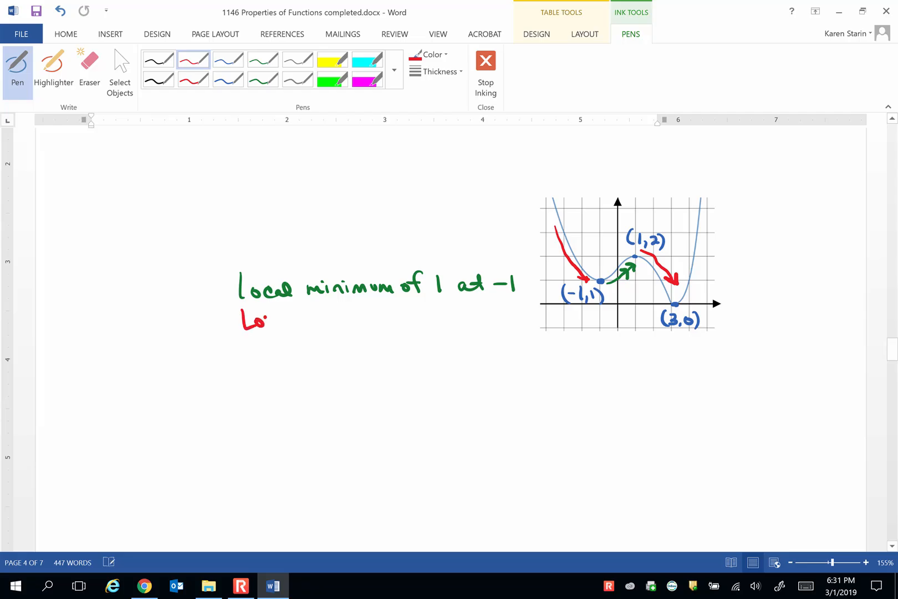
Step: Handwrite "Local maximum of 2 at 1" in red on a second line
drag(264, 320, 326, 320)
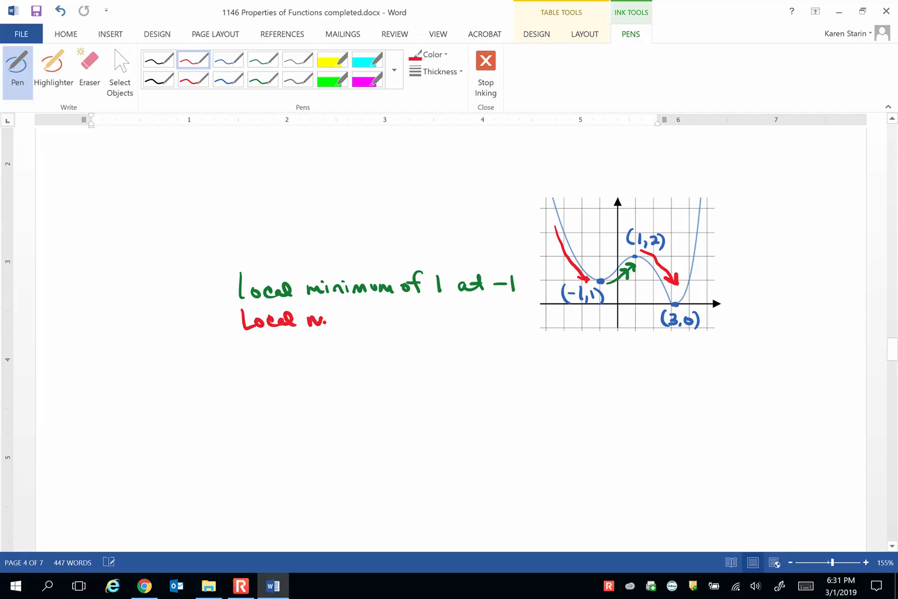
drag(329, 318, 382, 318)
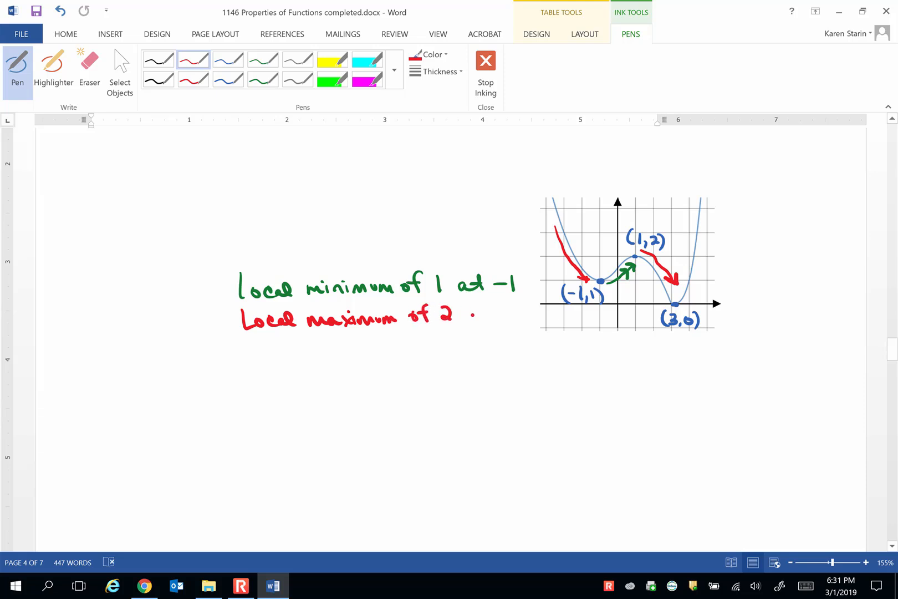
drag(463, 319, 498, 319)
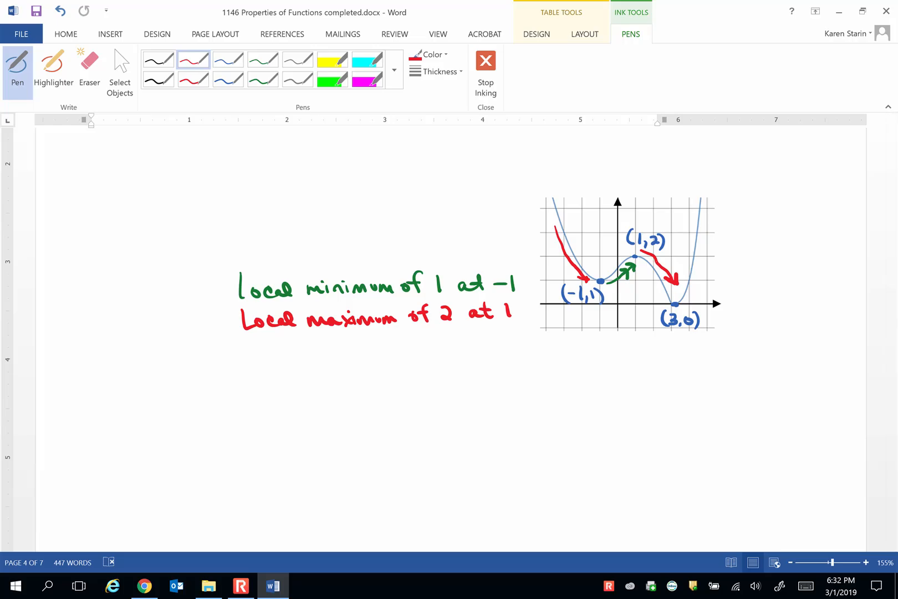
Step: With the green pen, handwrite "Local minimum of 0 at 3" as a third line
click(263, 60)
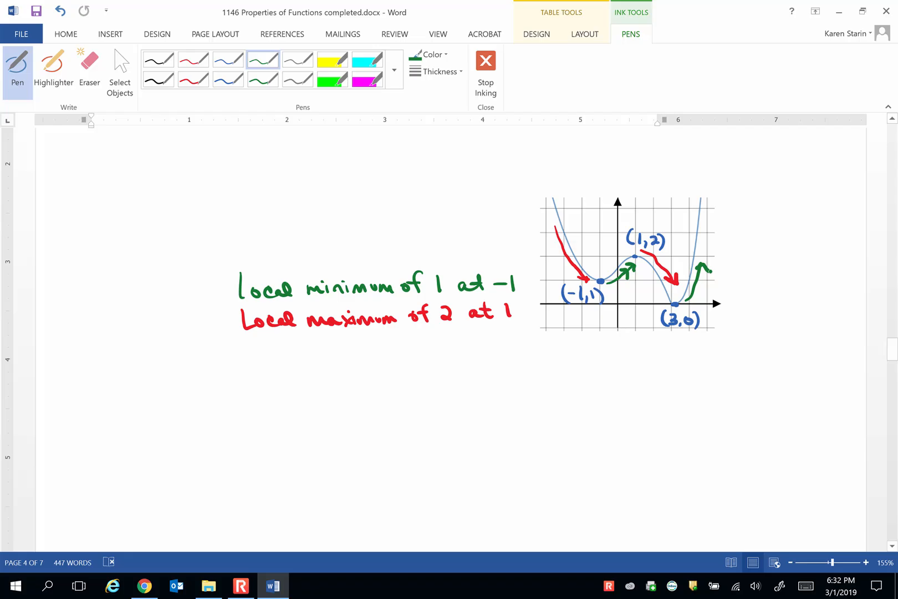
drag(246, 349, 286, 341)
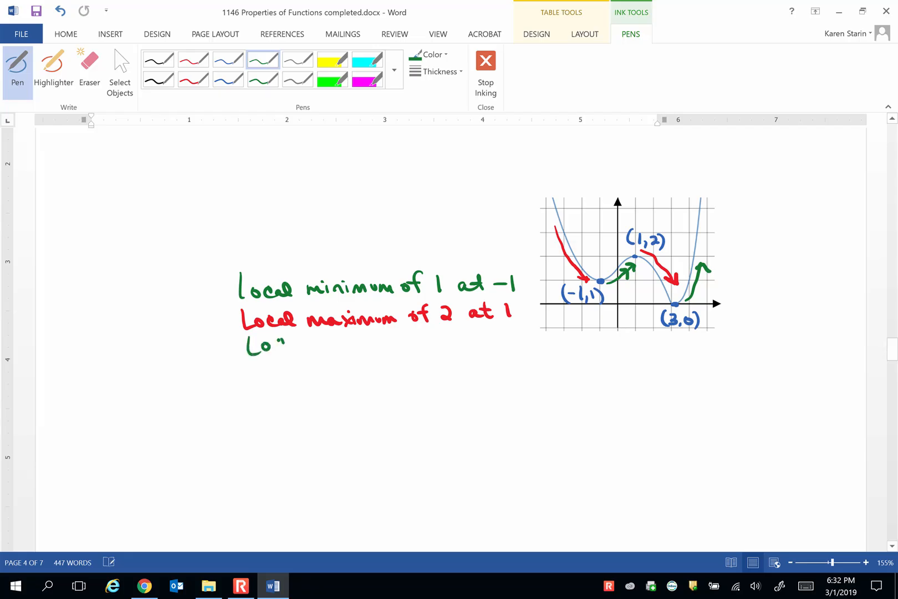
drag(275, 344, 355, 344)
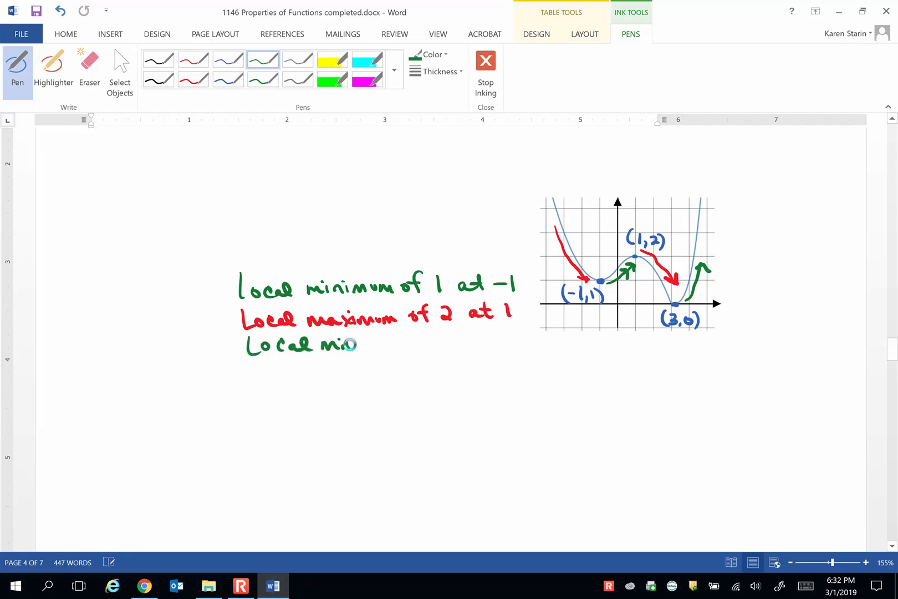
drag(358, 344, 412, 340)
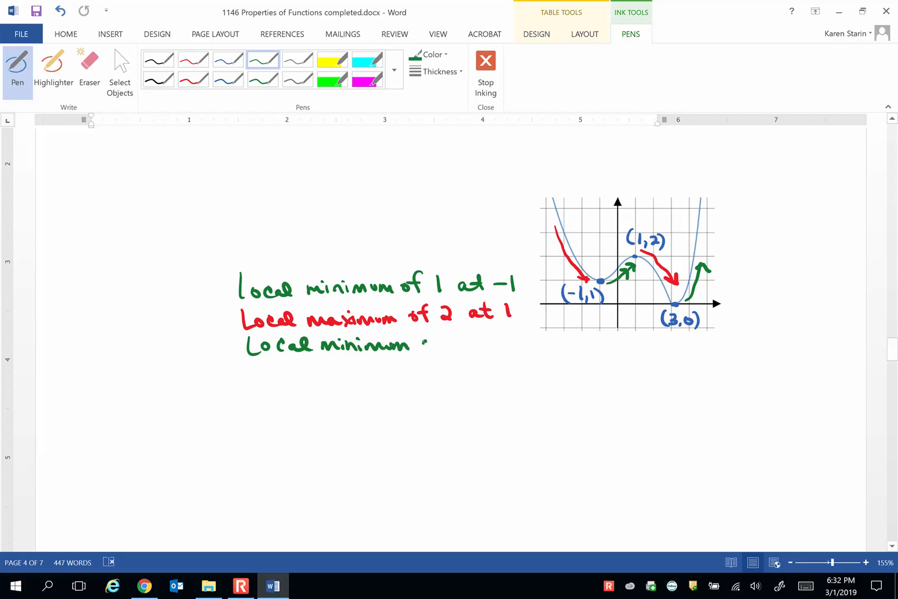
drag(427, 343, 487, 344)
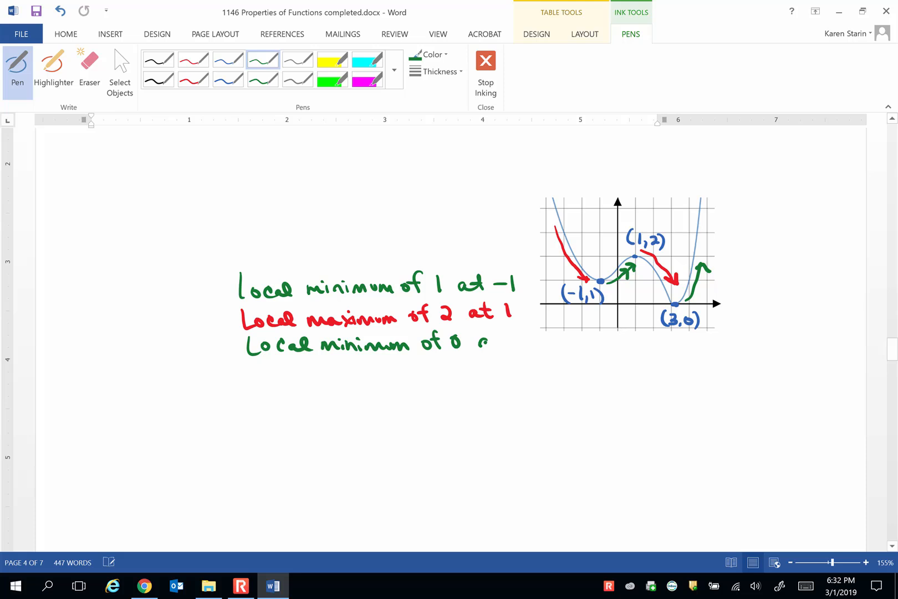
drag(476, 344, 522, 343)
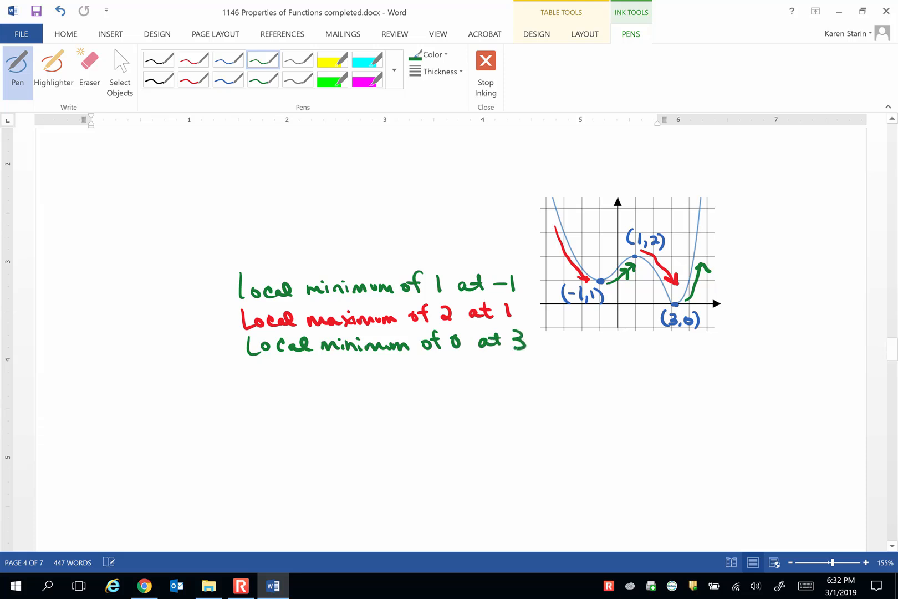